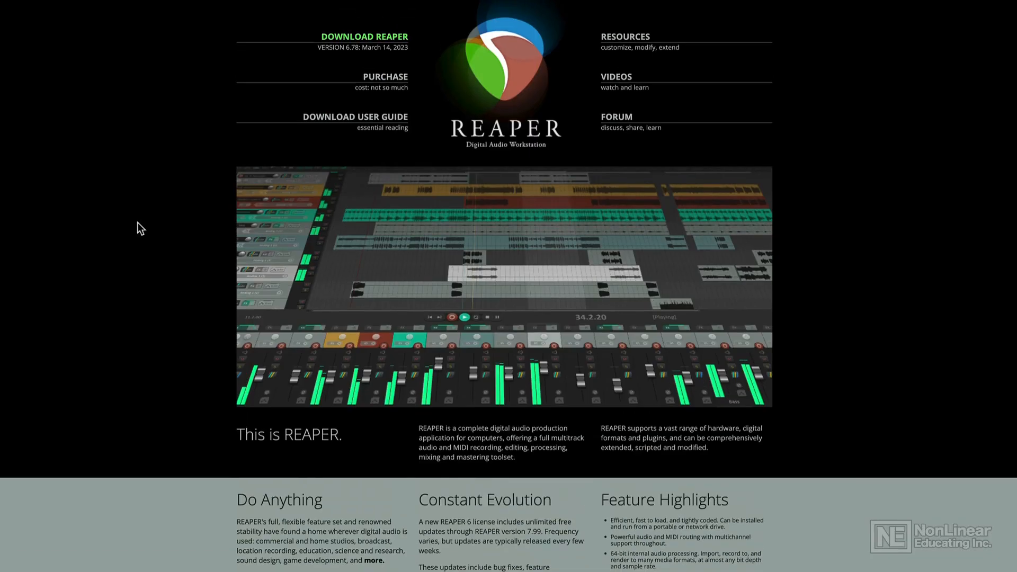
pyautogui.scroll(-3)
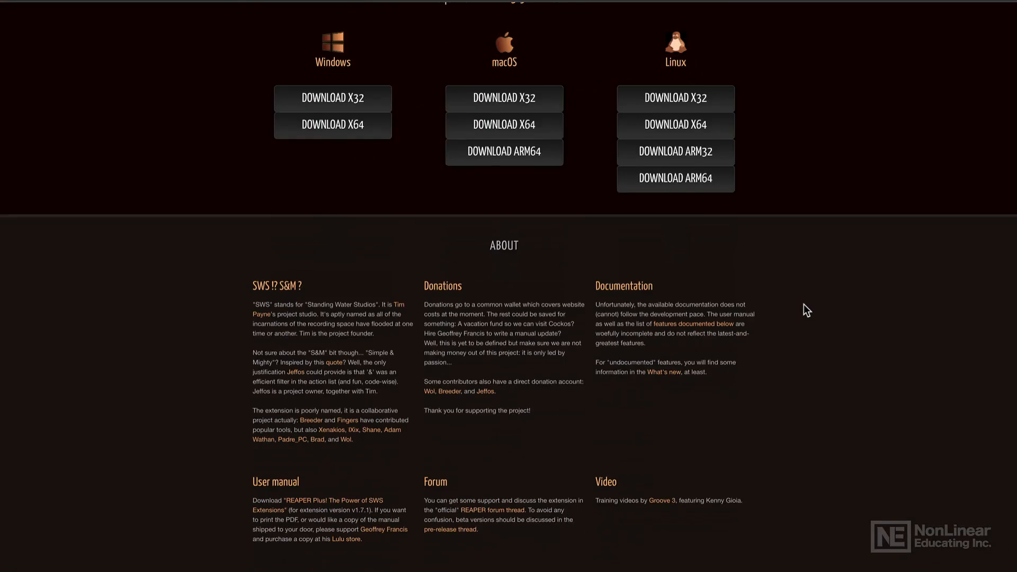
pyautogui.scroll(-3)
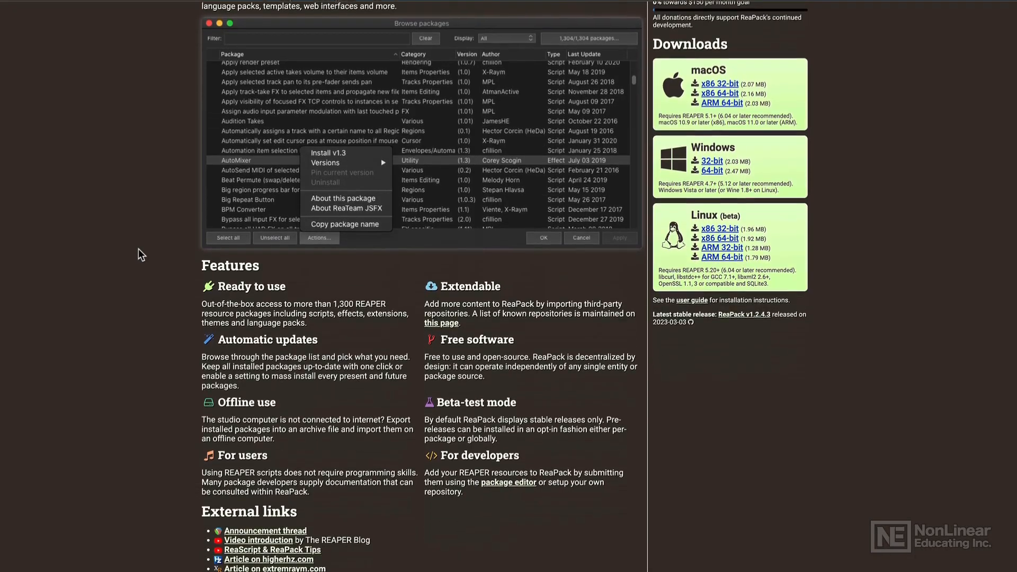
pyautogui.scroll(3)
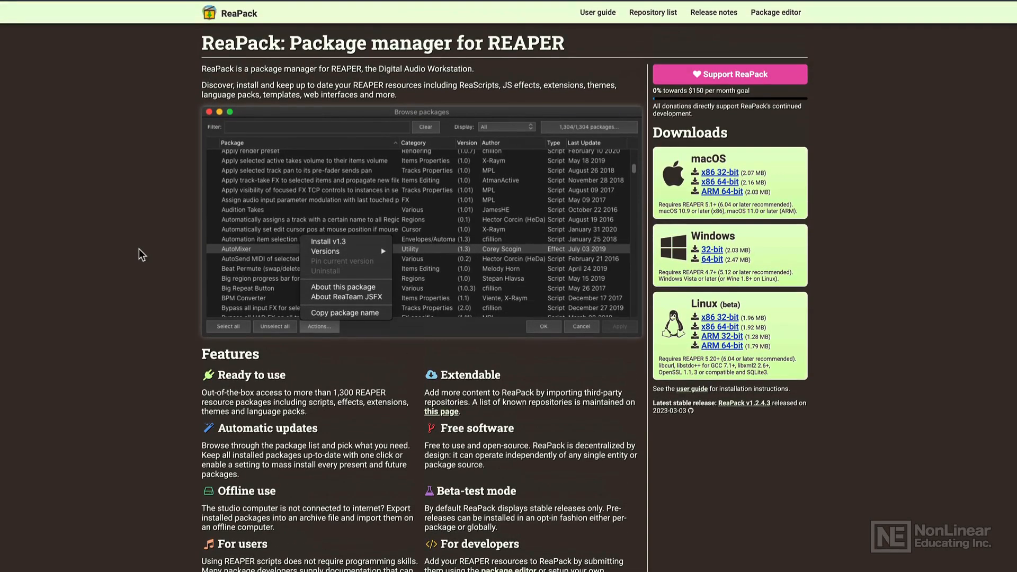